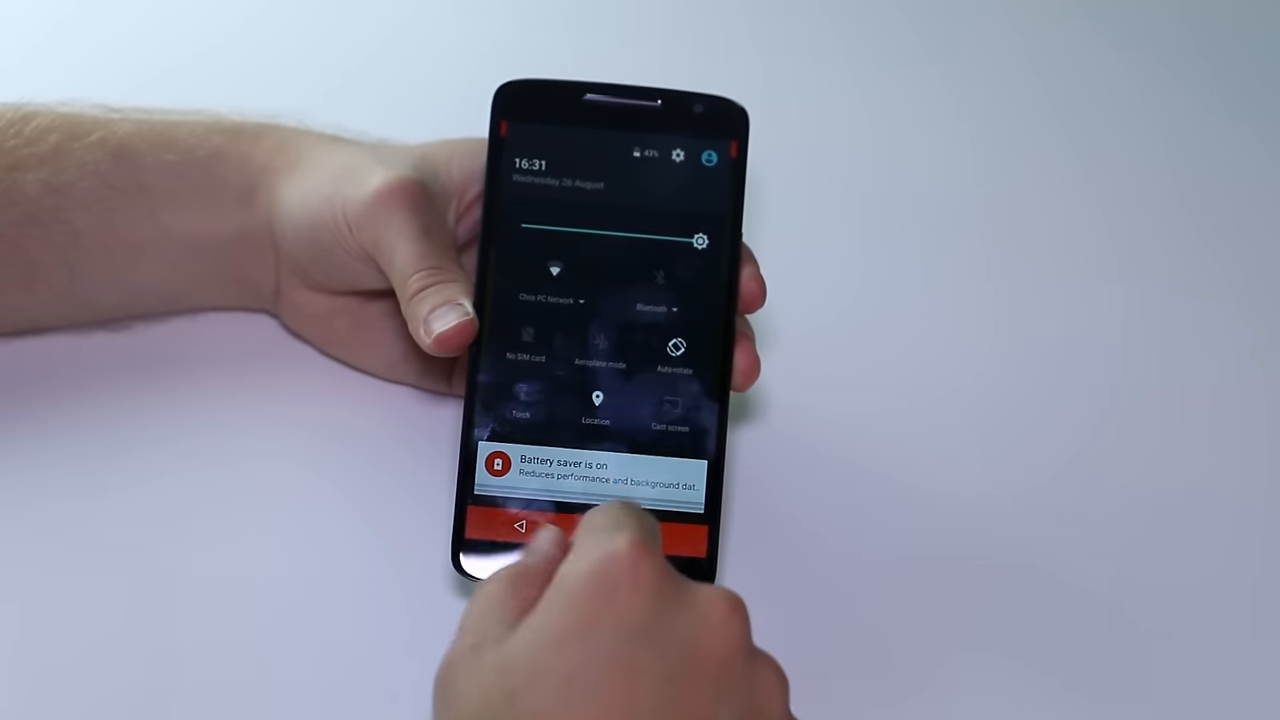
click(536, 520)
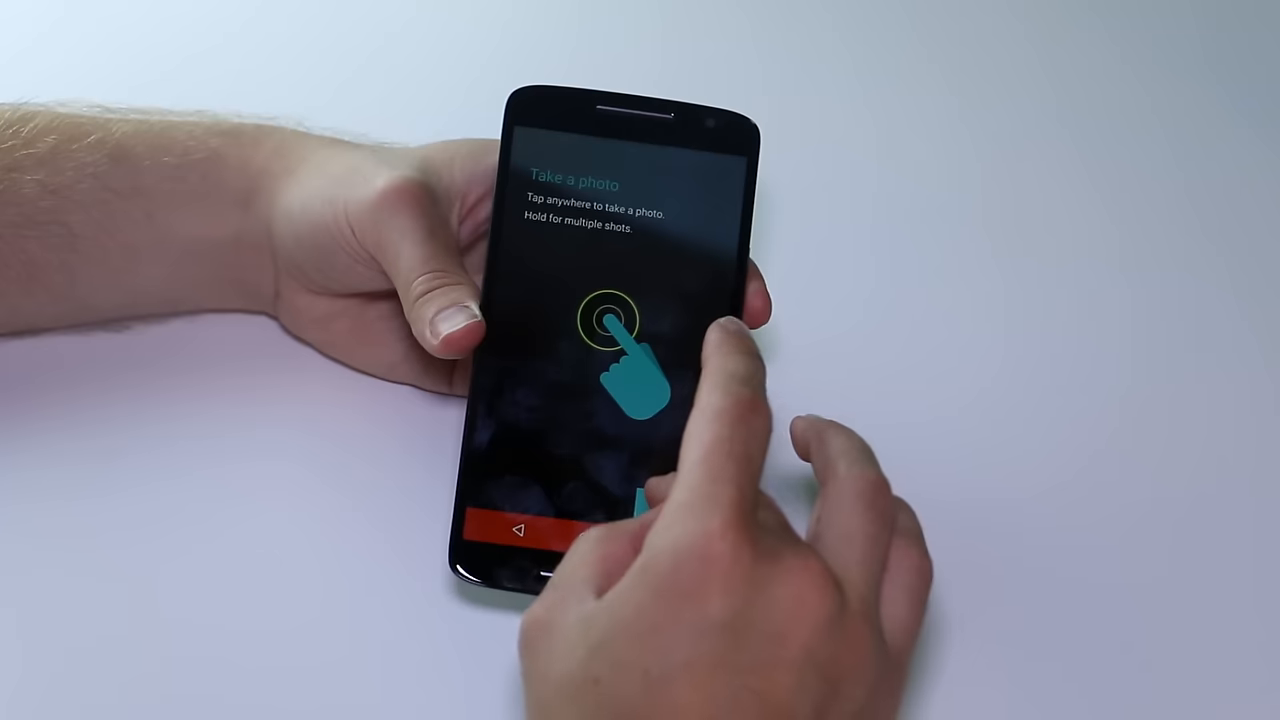
click(610, 320)
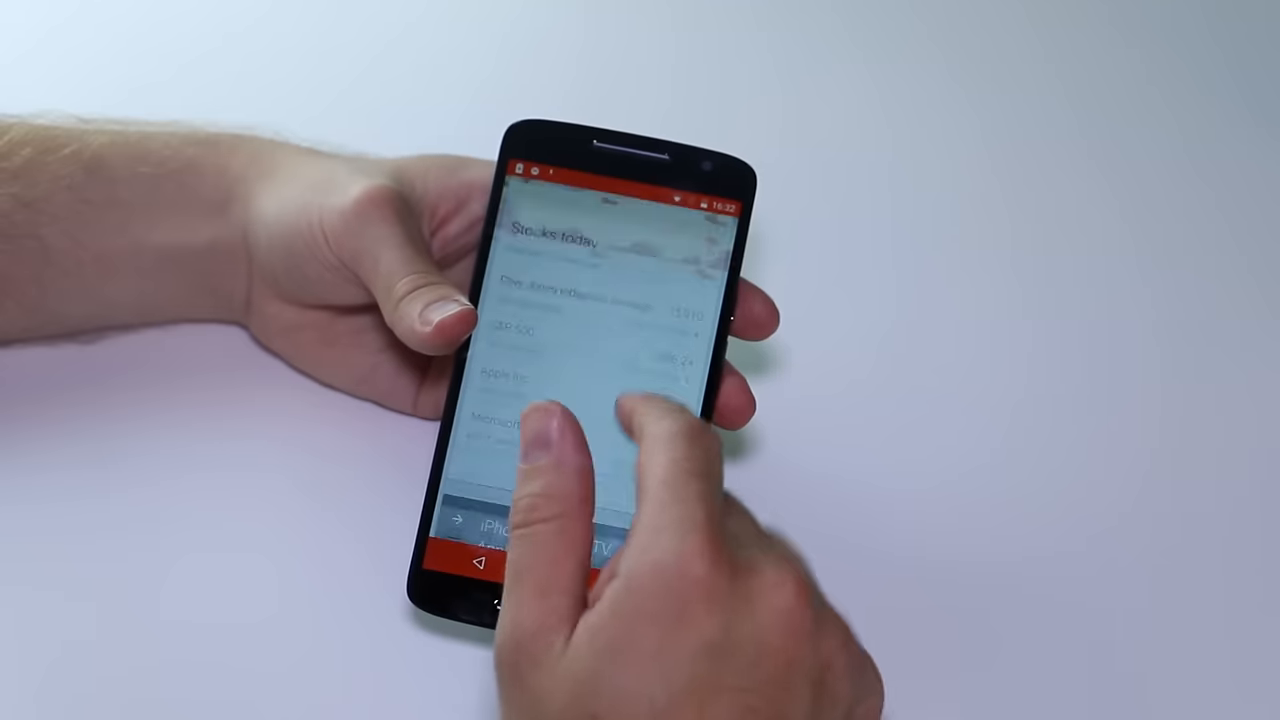
drag(620, 190, 620, 450)
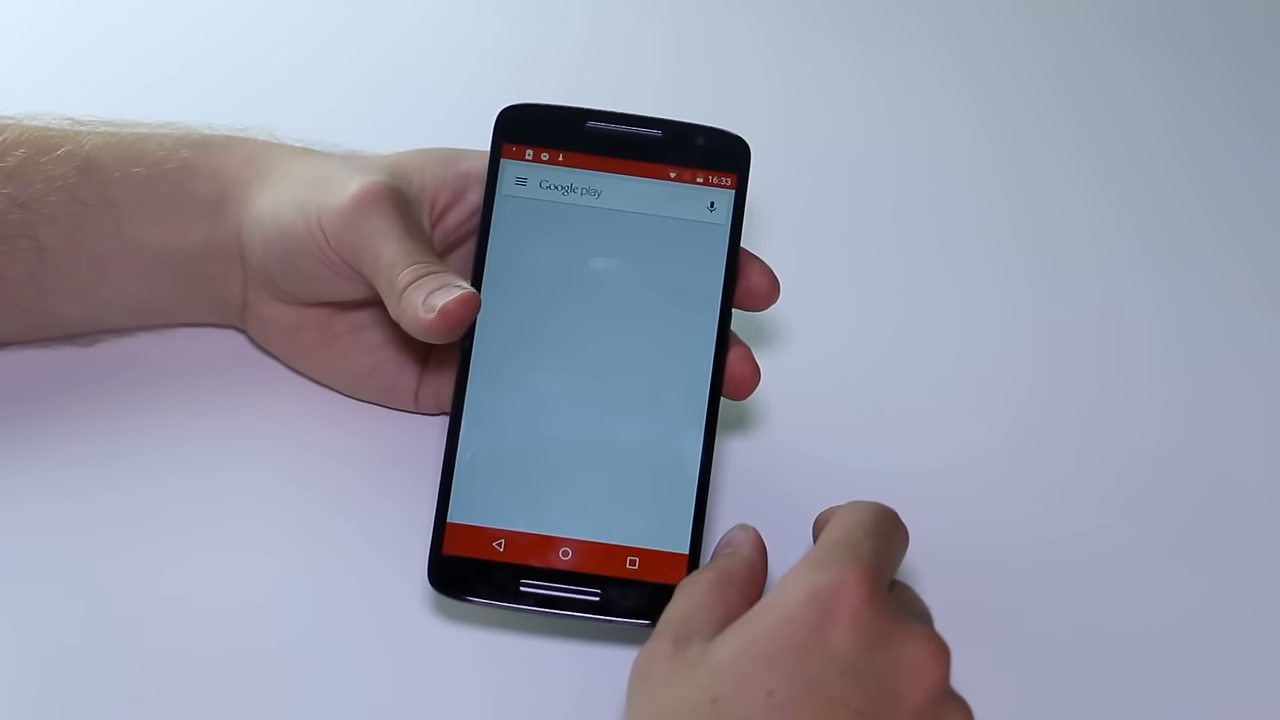
click(520, 182)
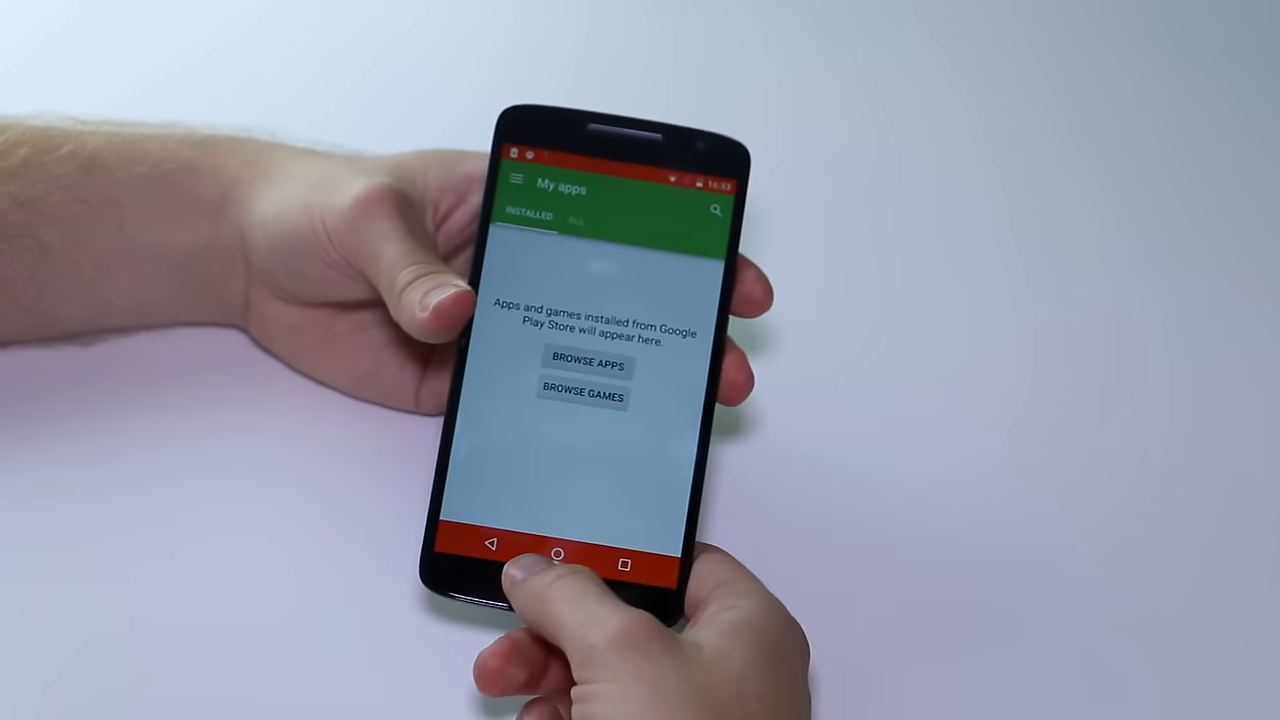
click(556, 554)
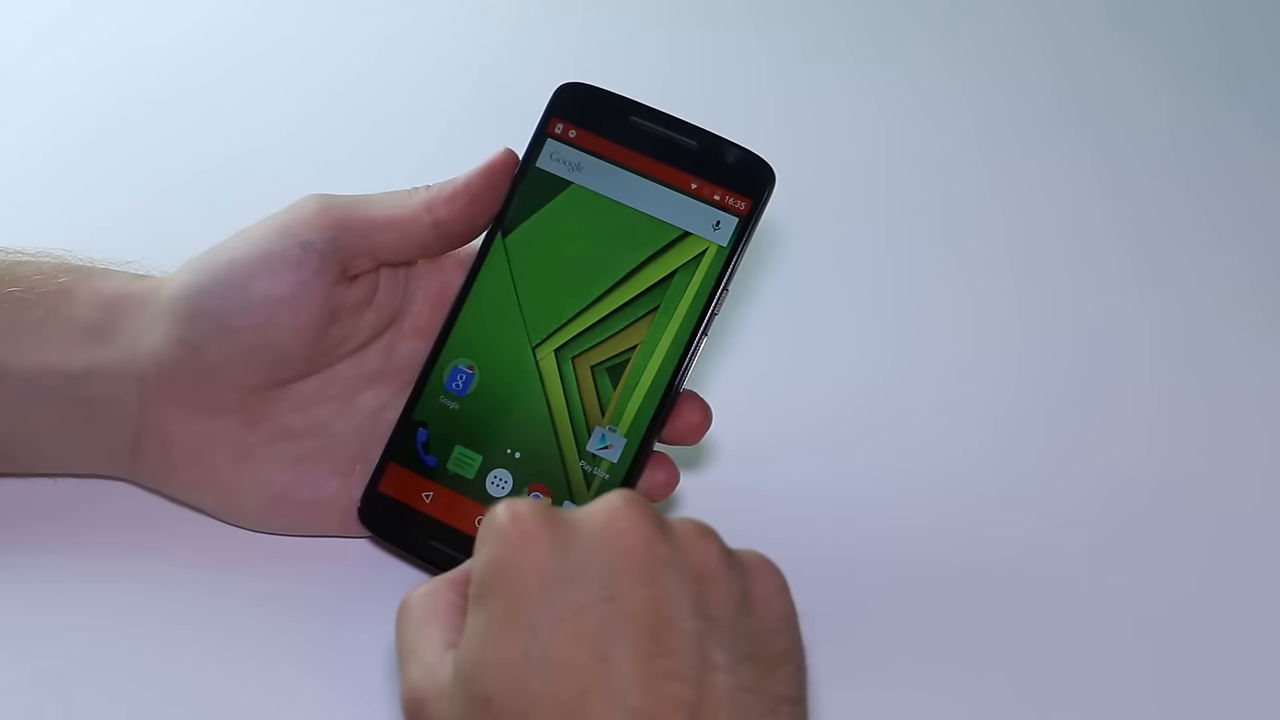
click(504, 482)
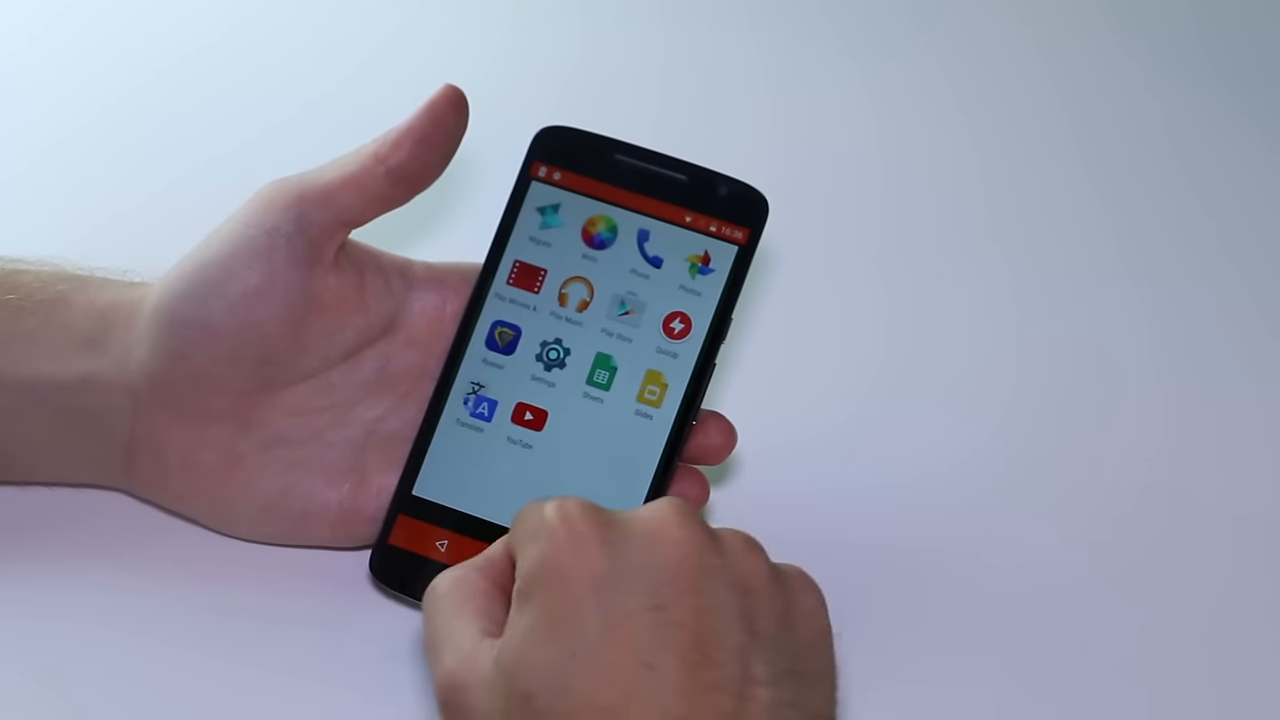
scroll(left, 3)
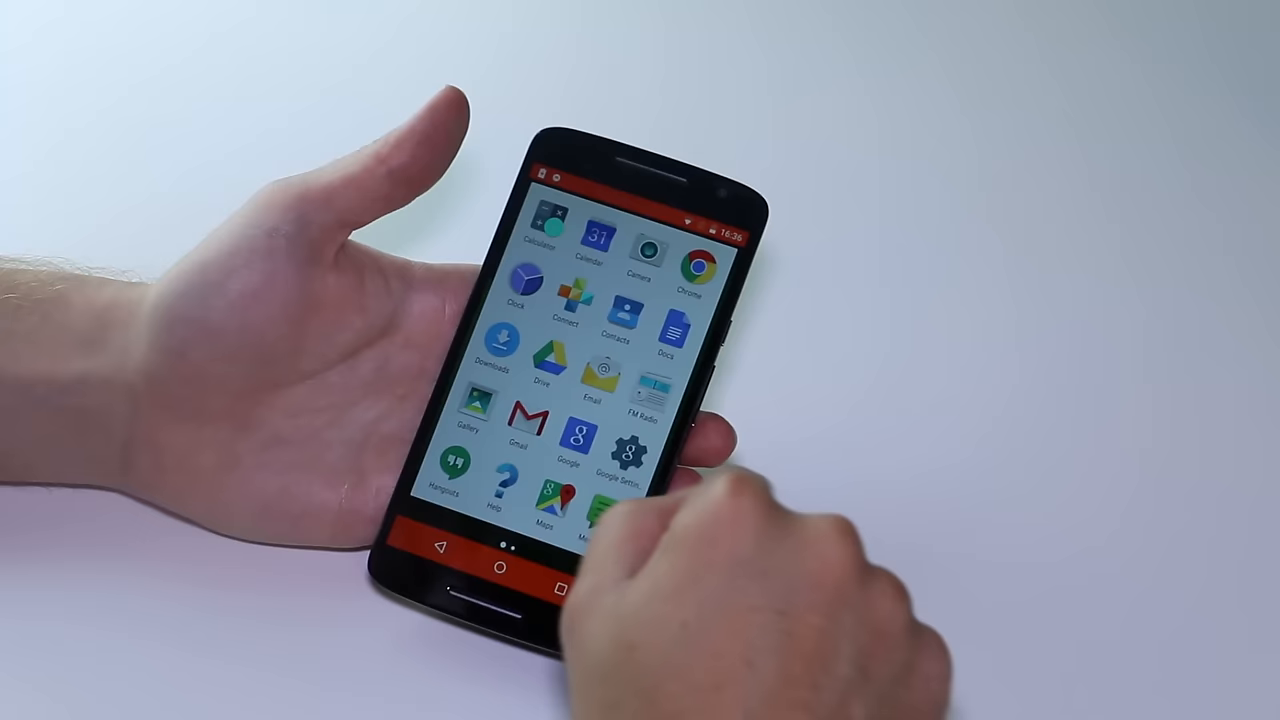